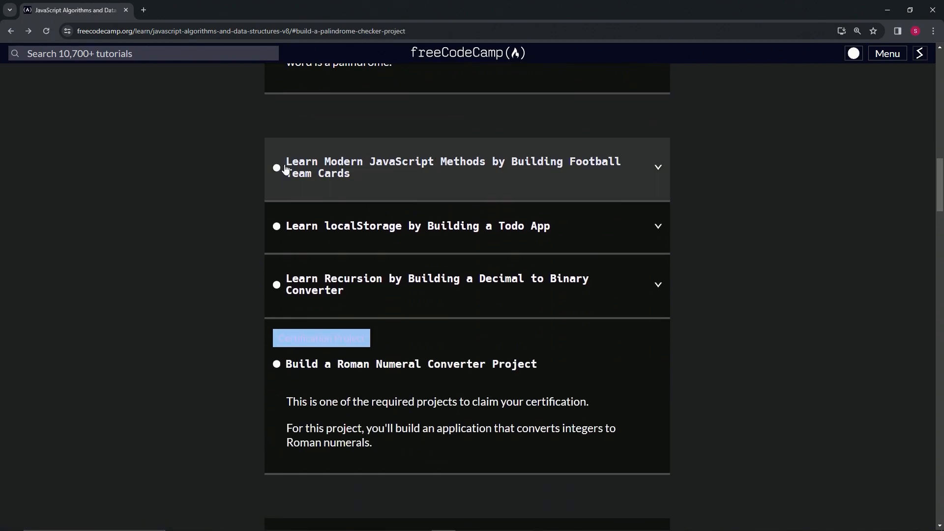
mouse_move(510, 170)
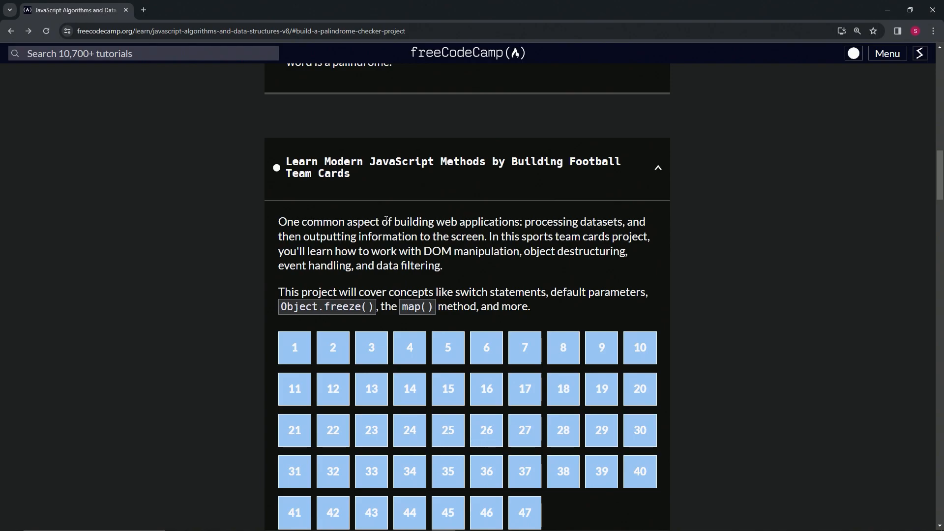
mouse_move(234, 227)
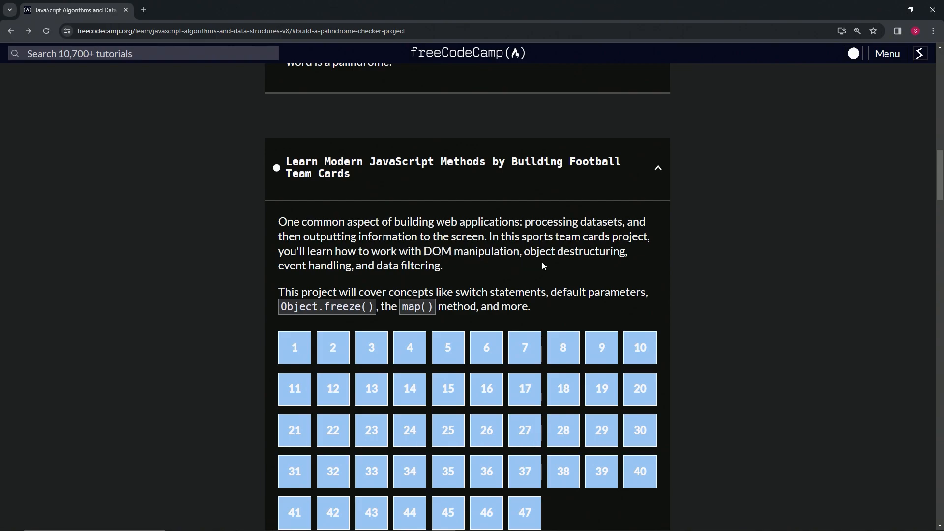
mouse_move(320, 277)
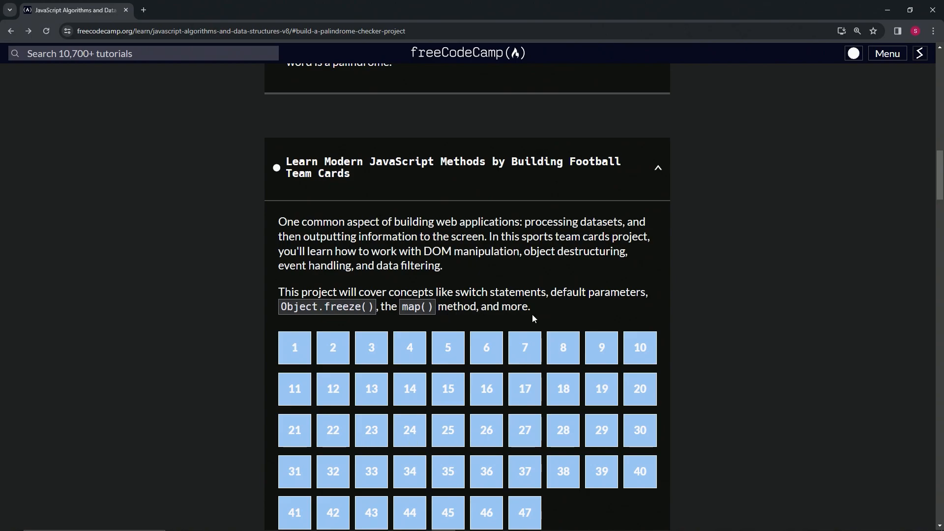
Open Step 1 of the Football Team Cards project
left_click(294, 347)
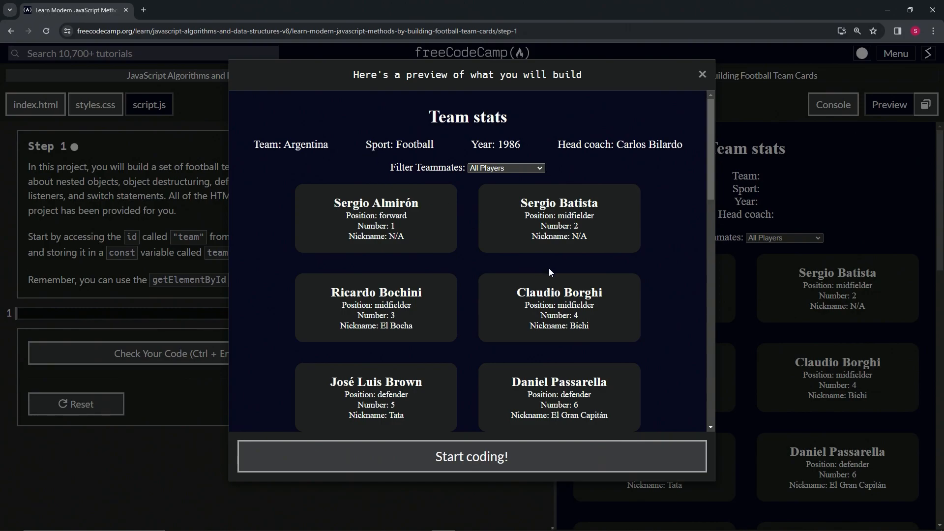
mouse_move(499, 96)
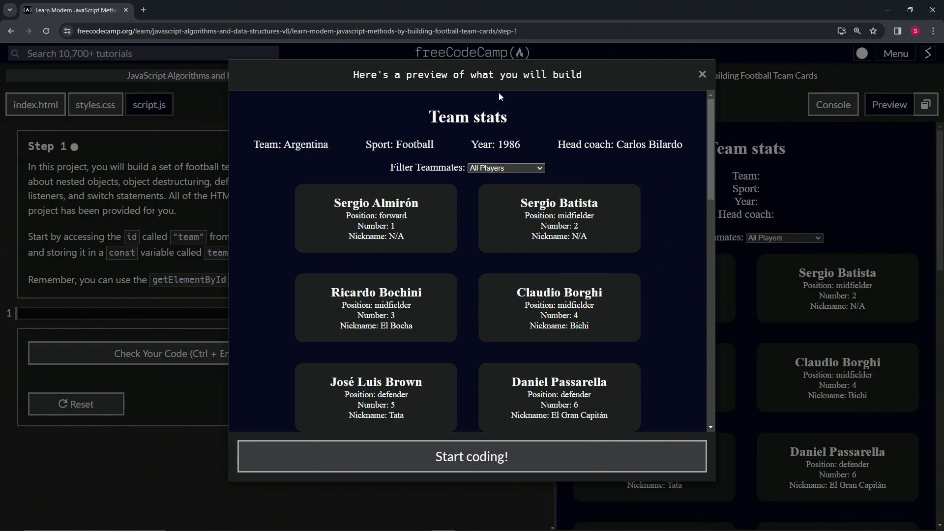
View the preview modal of the finished Argentina Team stats app
double_click(414, 145)
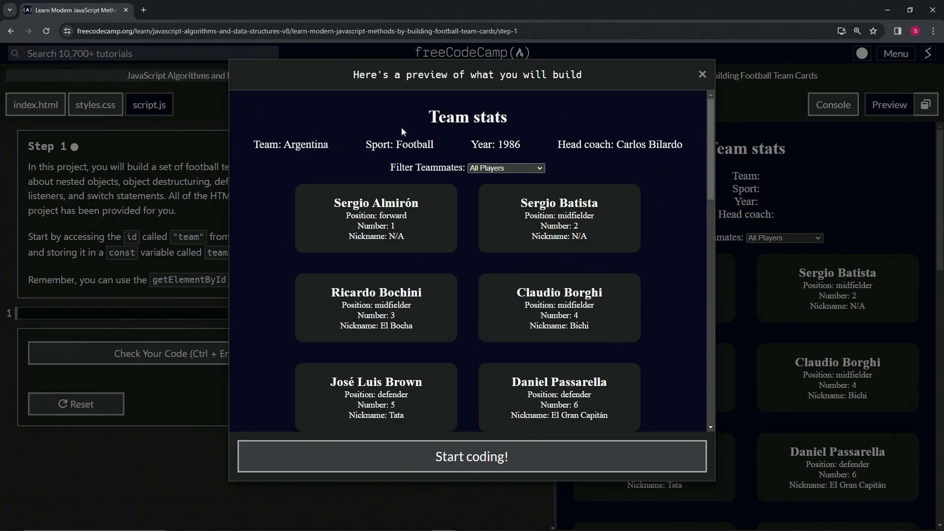
mouse_move(418, 146)
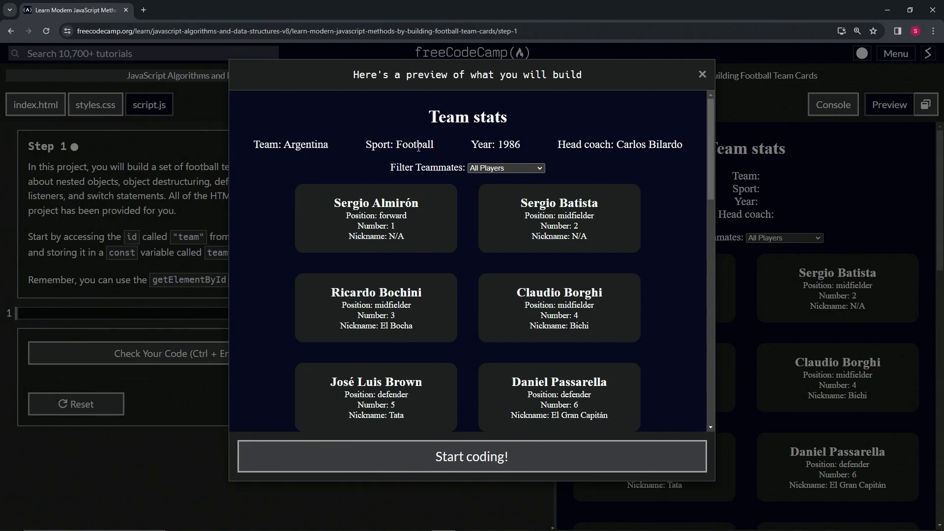
mouse_move(360, 127)
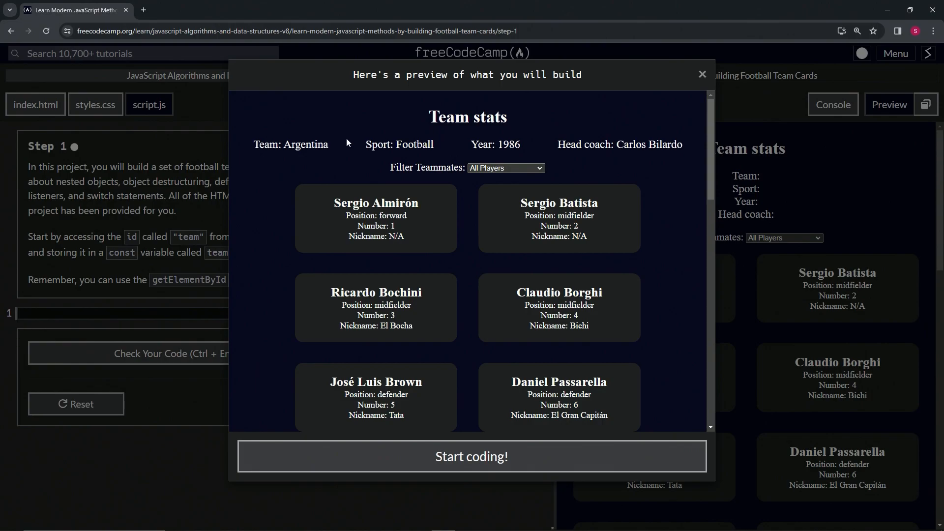
mouse_move(396, 143)
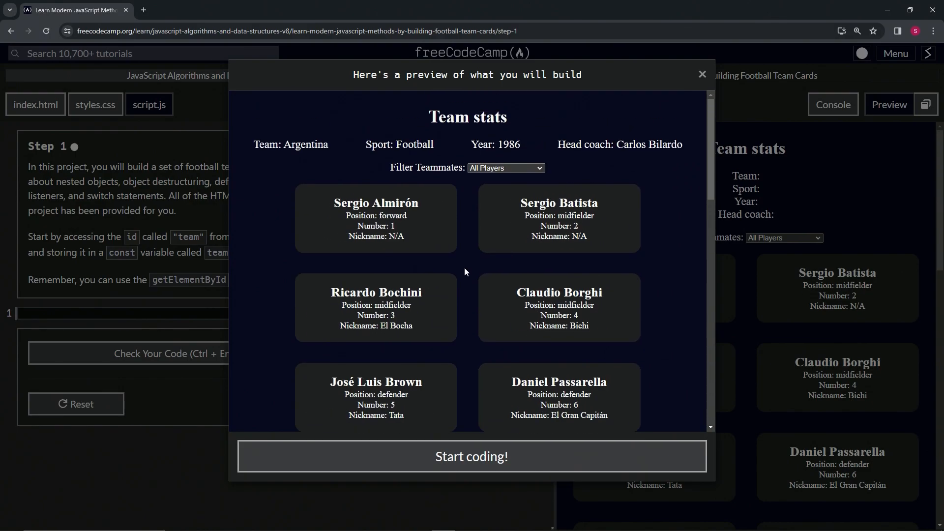
Filter the preview by Nicknames, then Forward, Midfielder, Defender and Goalkeeper positions
left_click(504, 168)
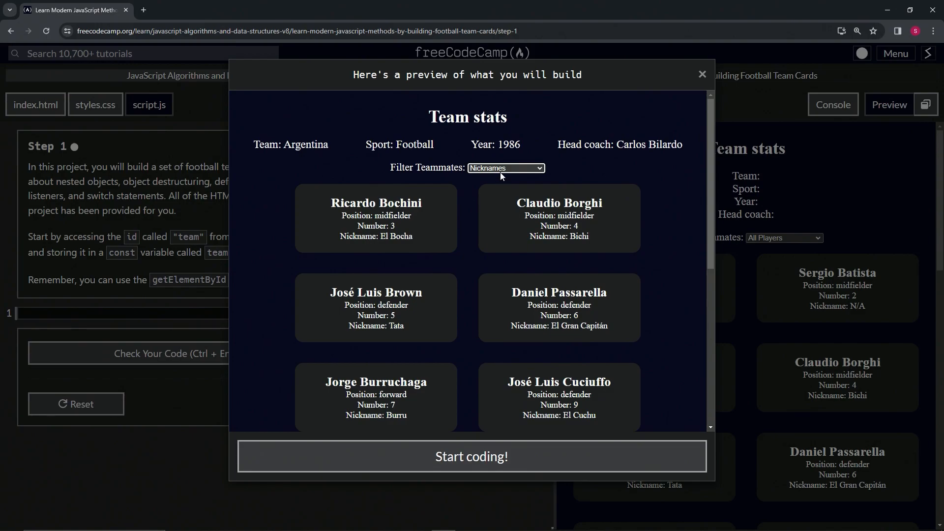
left_click(504, 169)
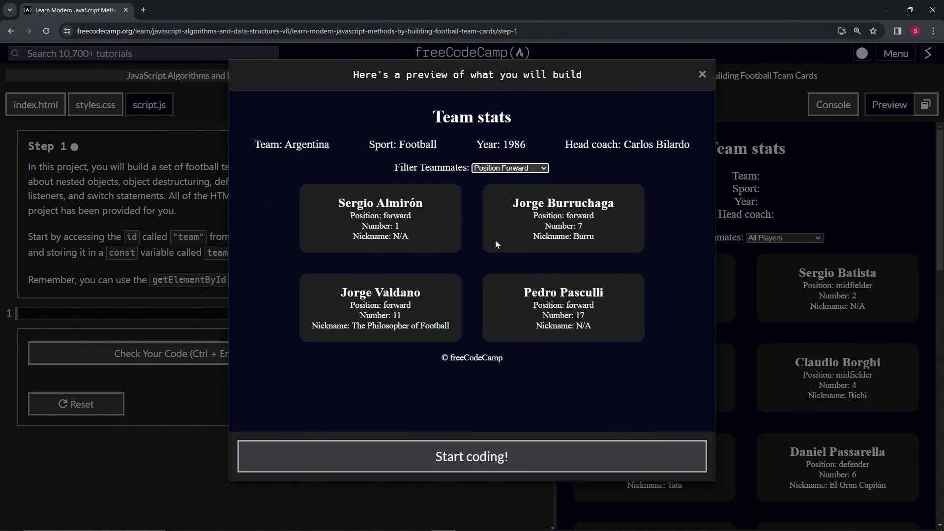
left_click(508, 167)
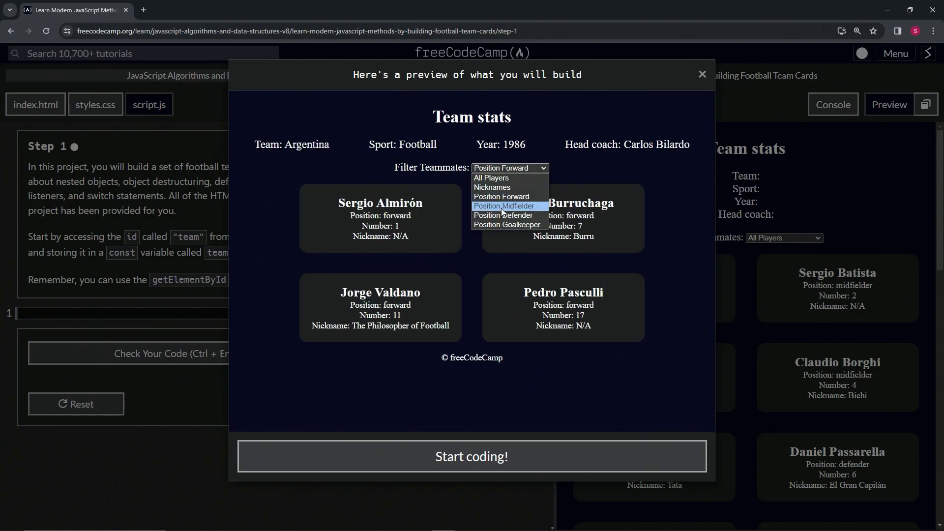
left_click(502, 205)
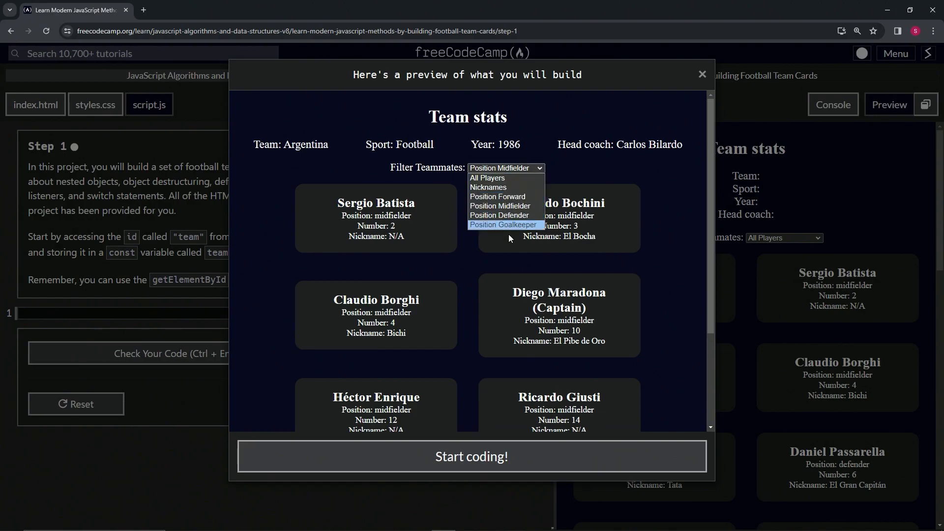
left_click(499, 215)
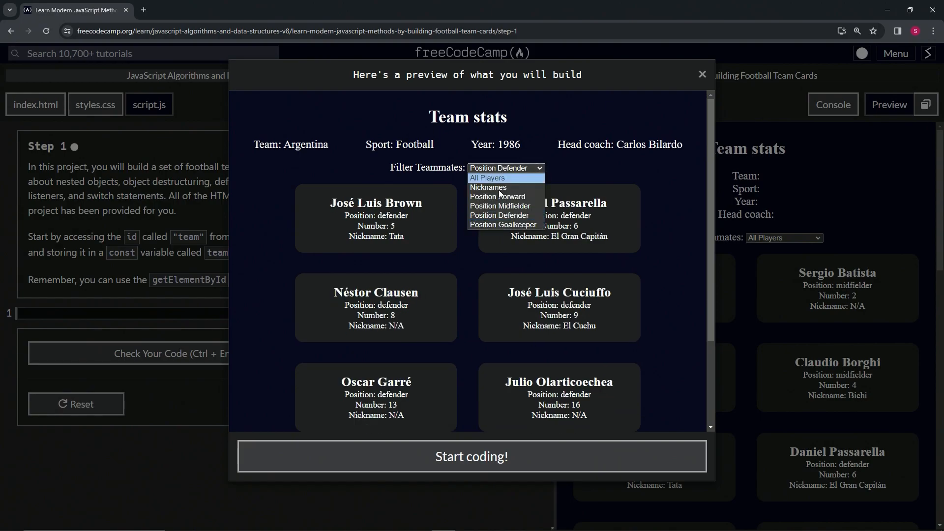
left_click(504, 224)
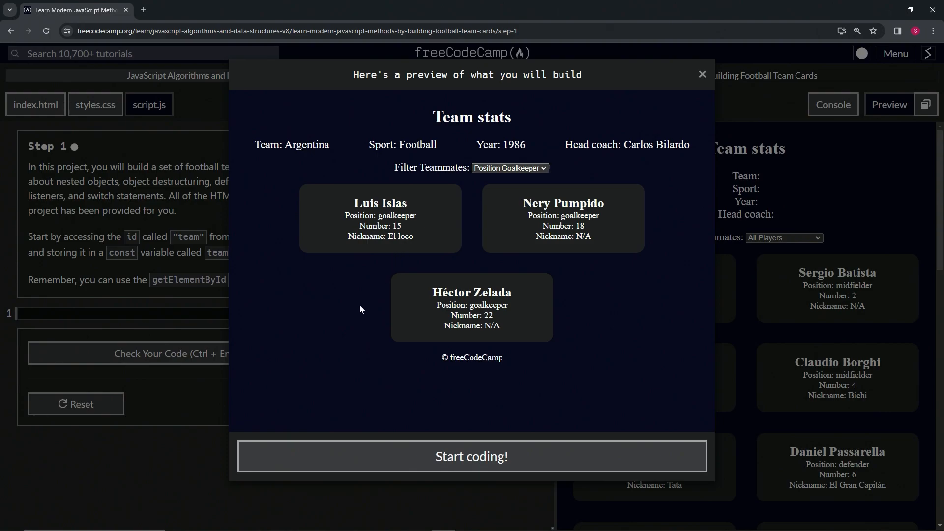
Close the preview and start coding in the Step 1 editor
left_click(471, 455)
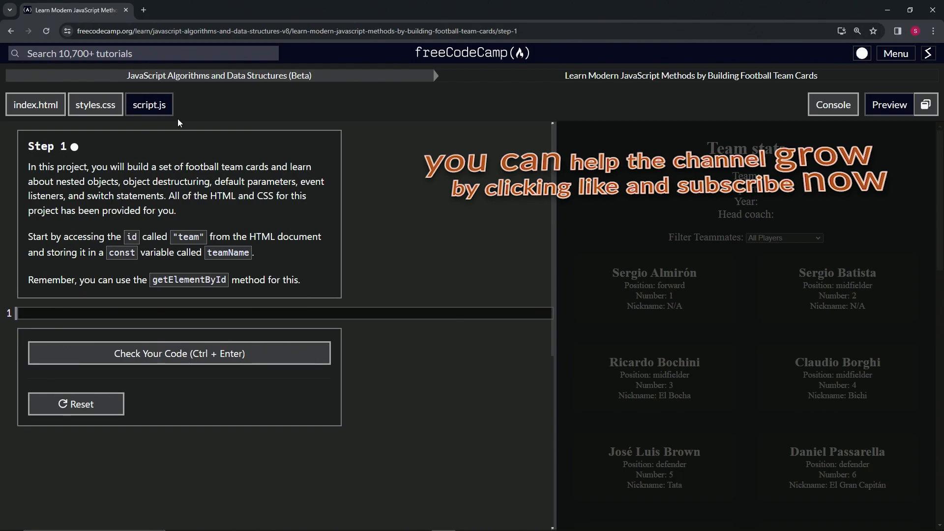
mouse_move(92, 160)
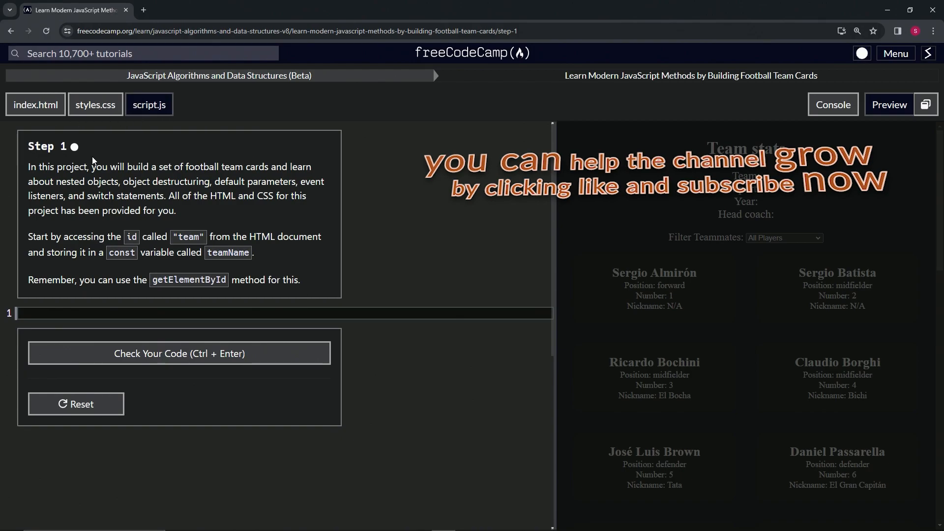